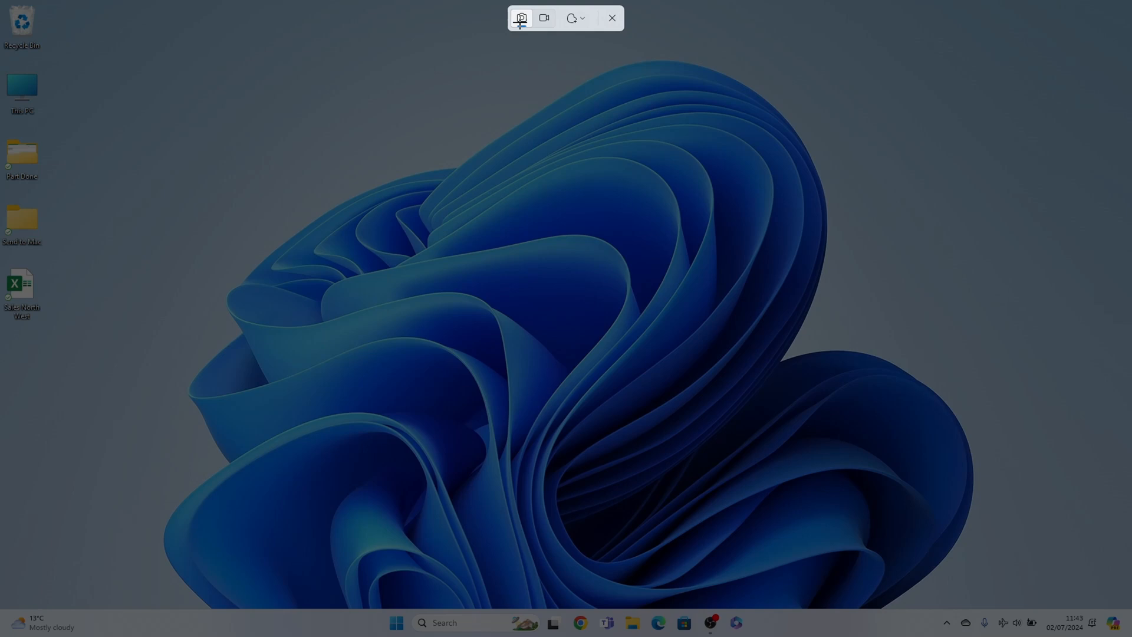
mouse_move(520, 17)
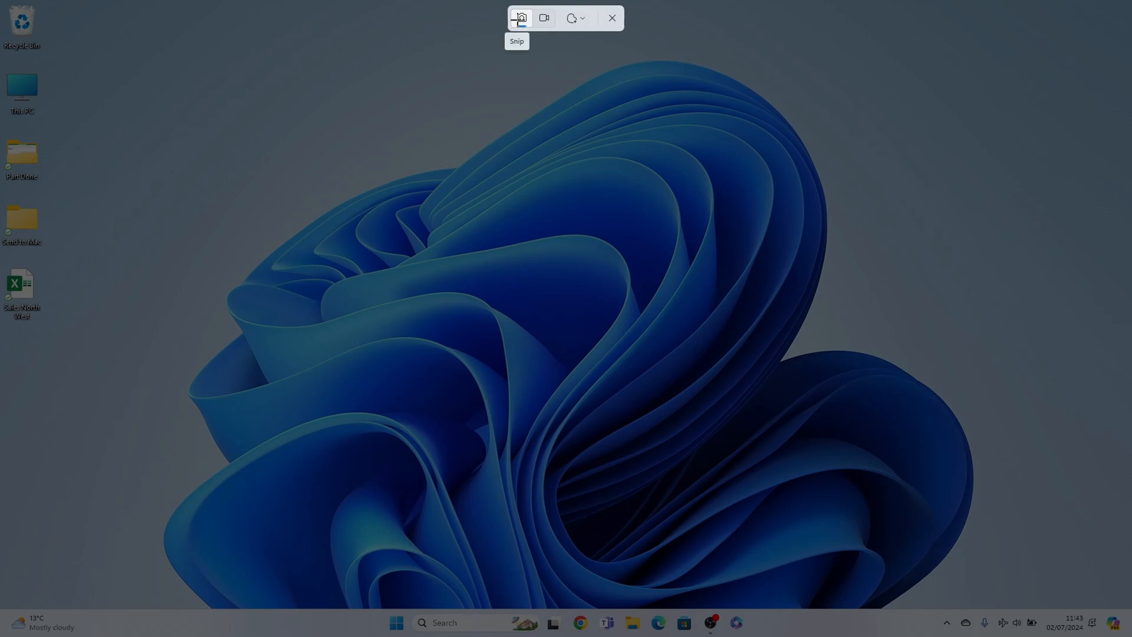
mouse_move(575, 17)
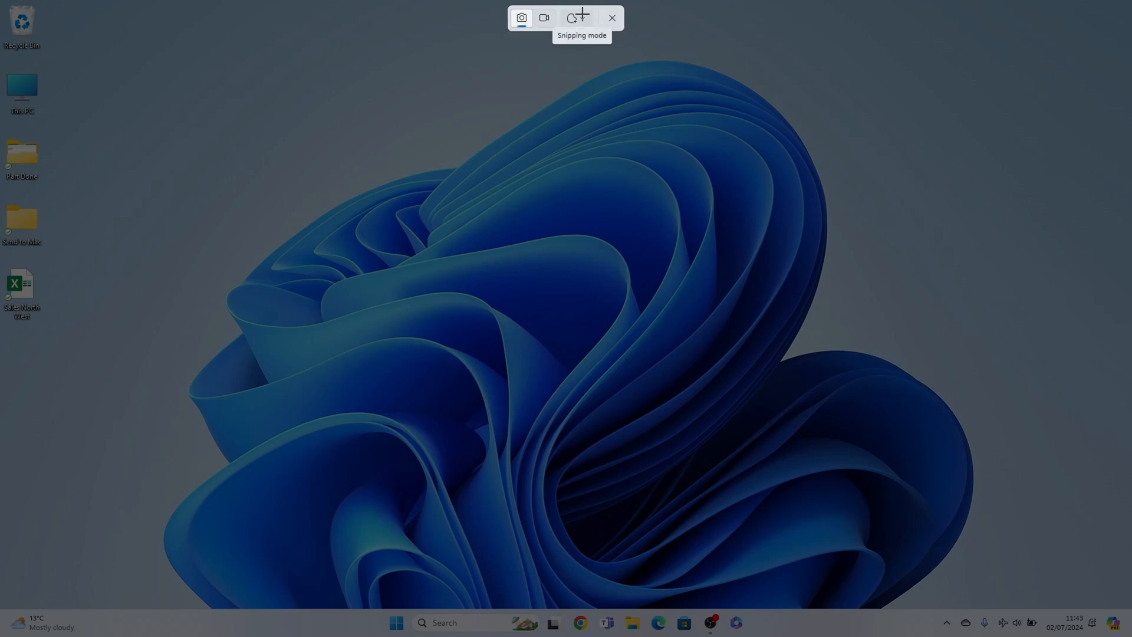
Show the snipping mode list: Rectangle, Window, Full screen and Freeform.
left_click(577, 17)
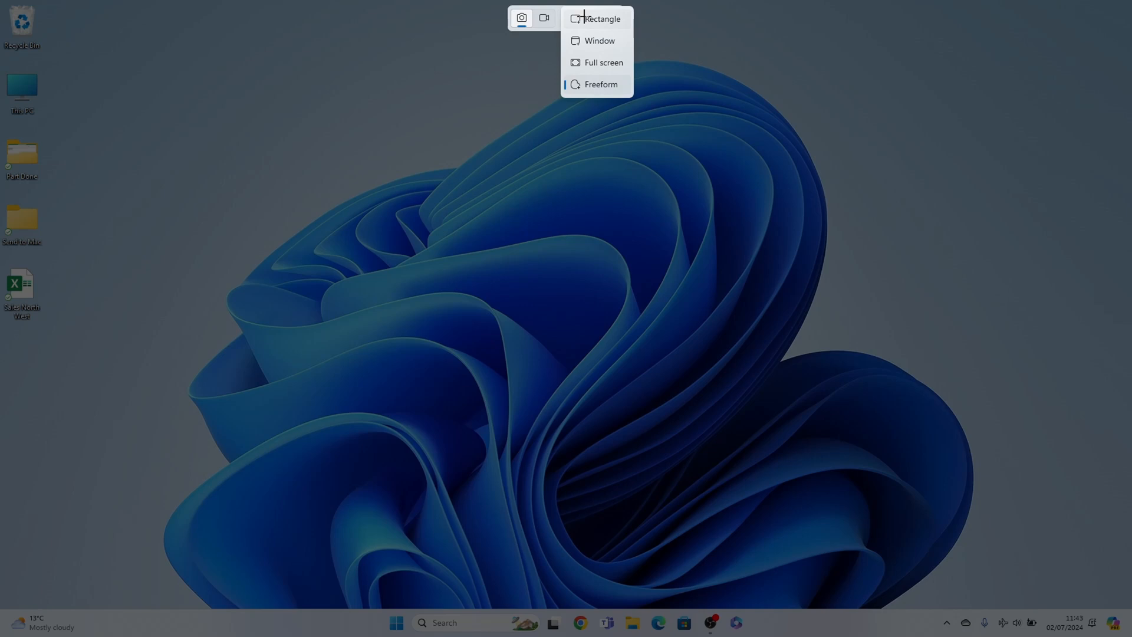
mouse_move(603, 70)
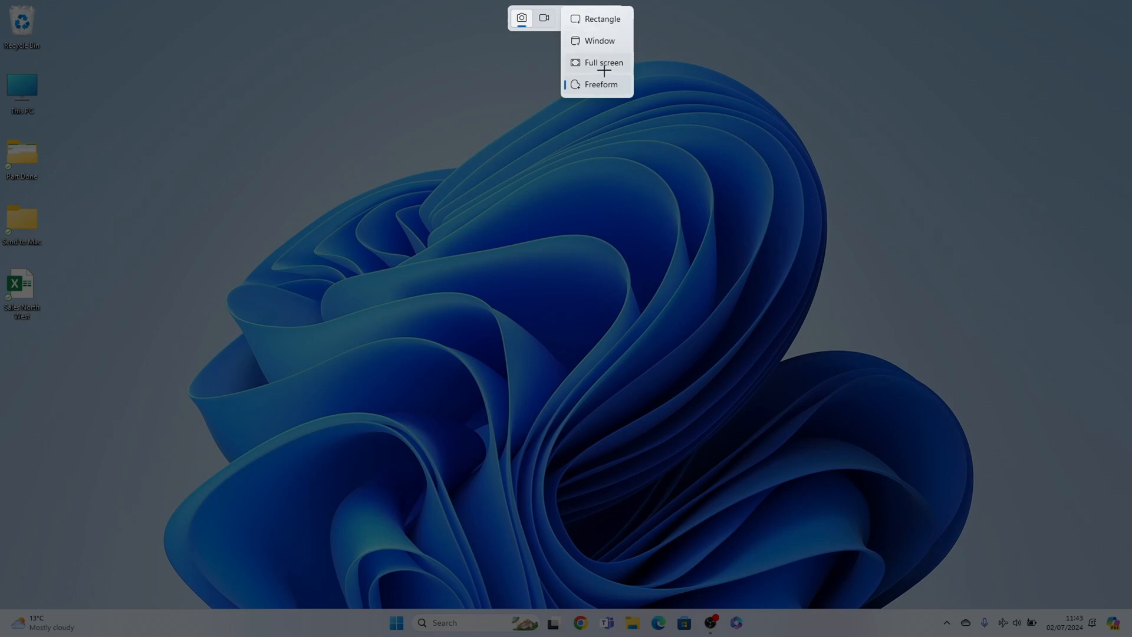
mouse_move(1062, 34)
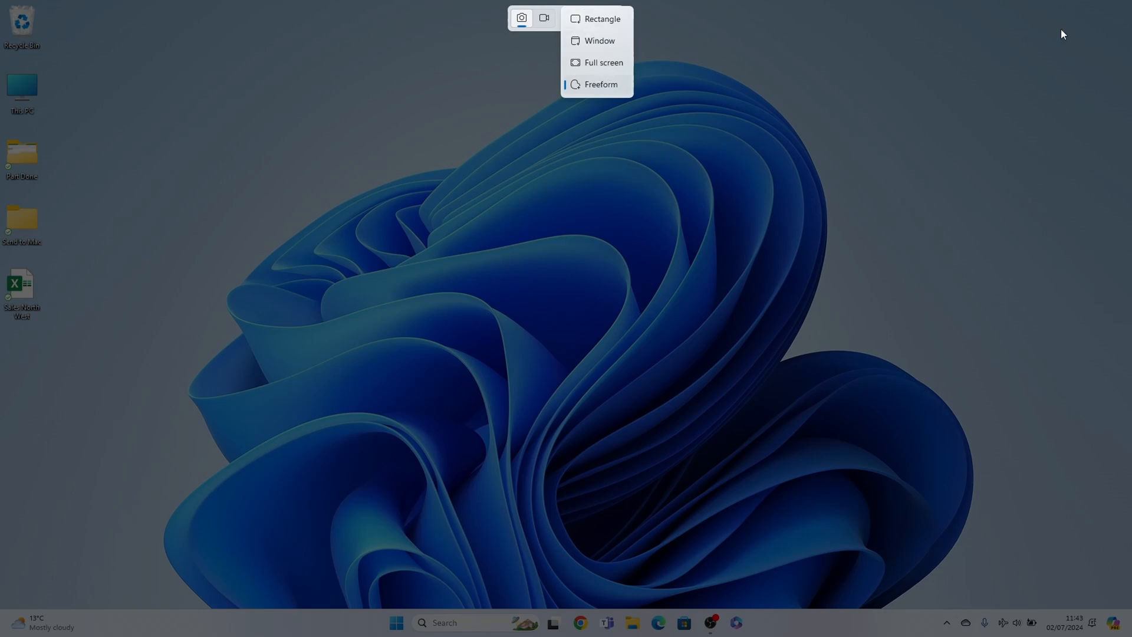
mouse_move(939, 95)
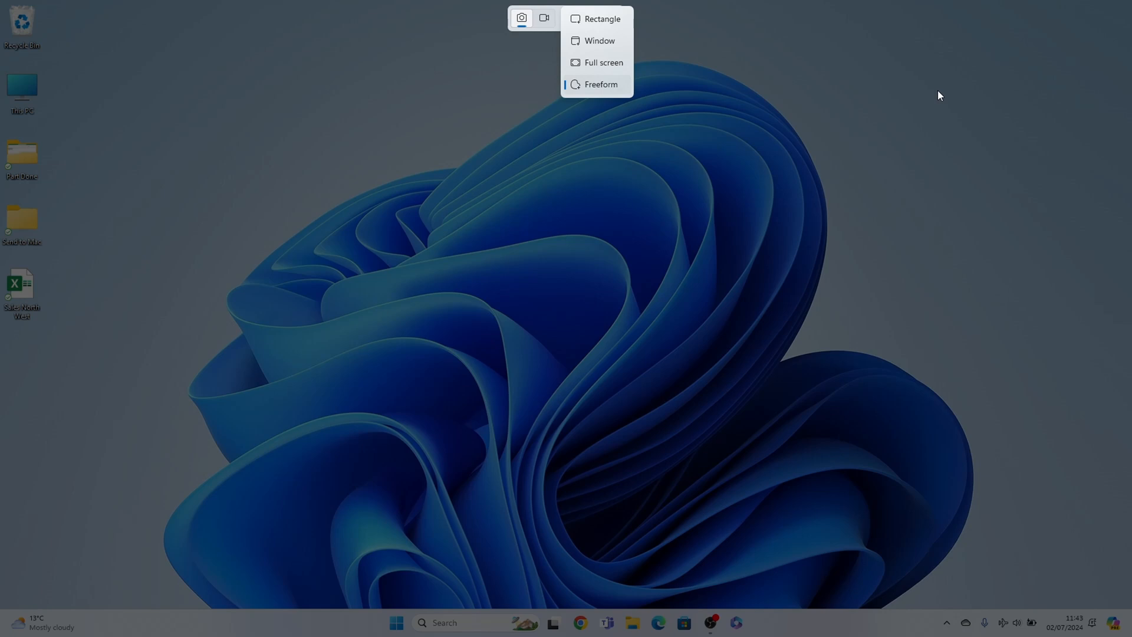
mouse_move(711, 126)
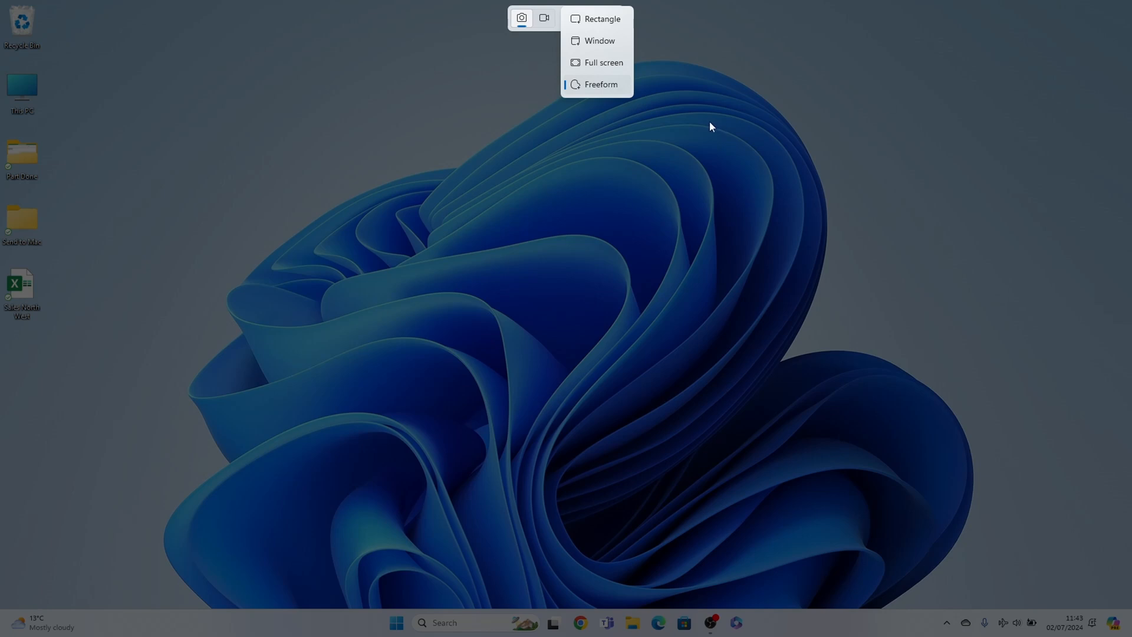
mouse_move(598, 41)
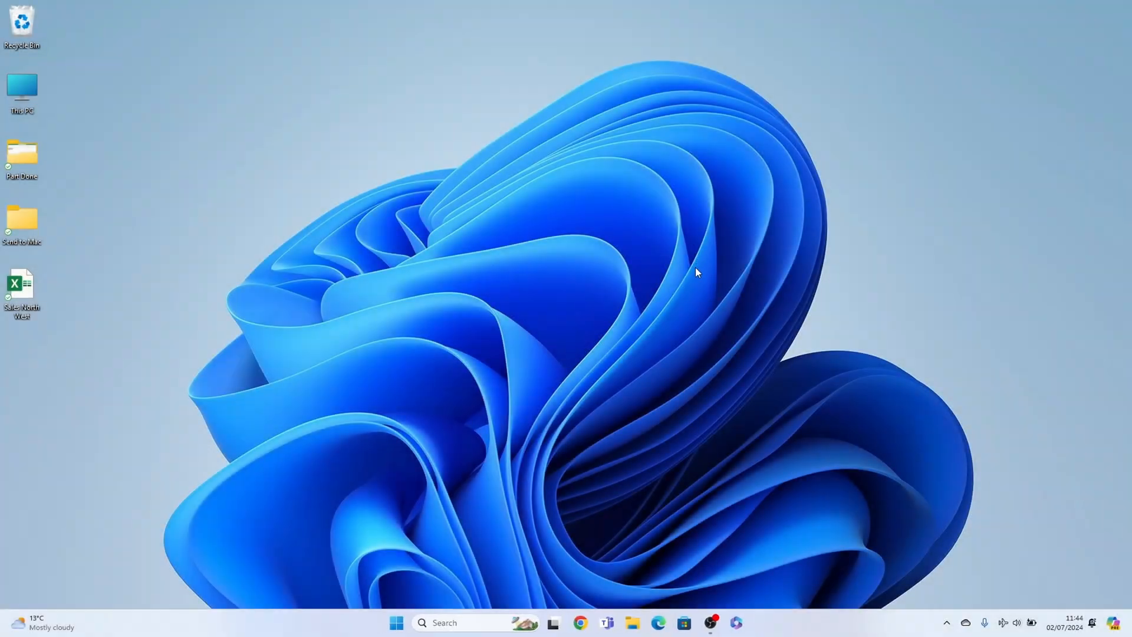
mouse_move(582, 289)
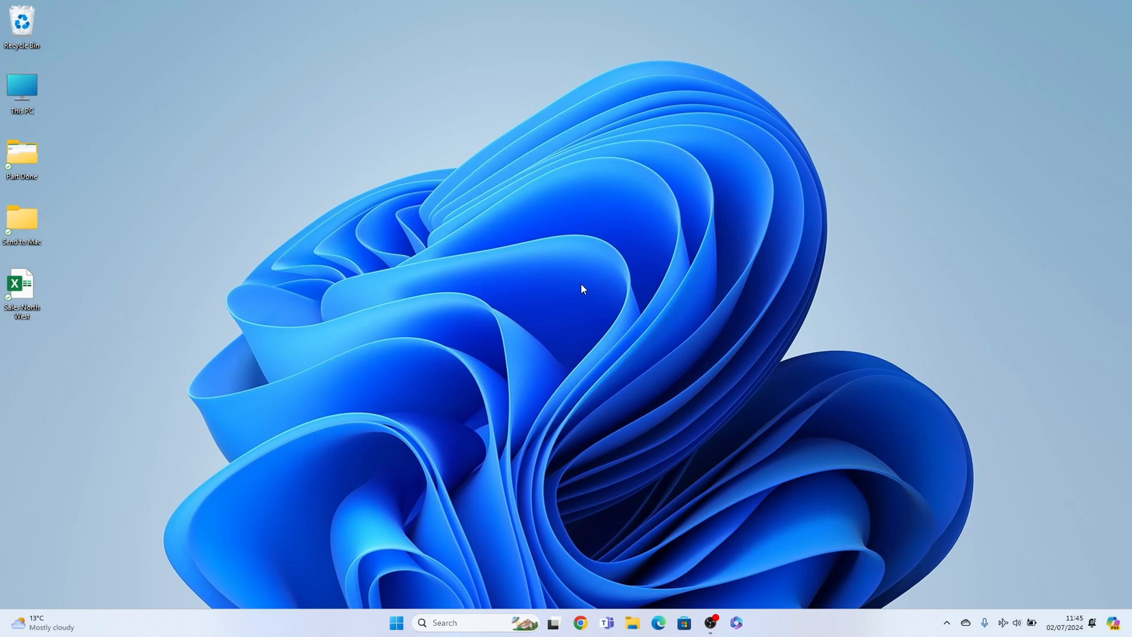
mouse_move(585, 297)
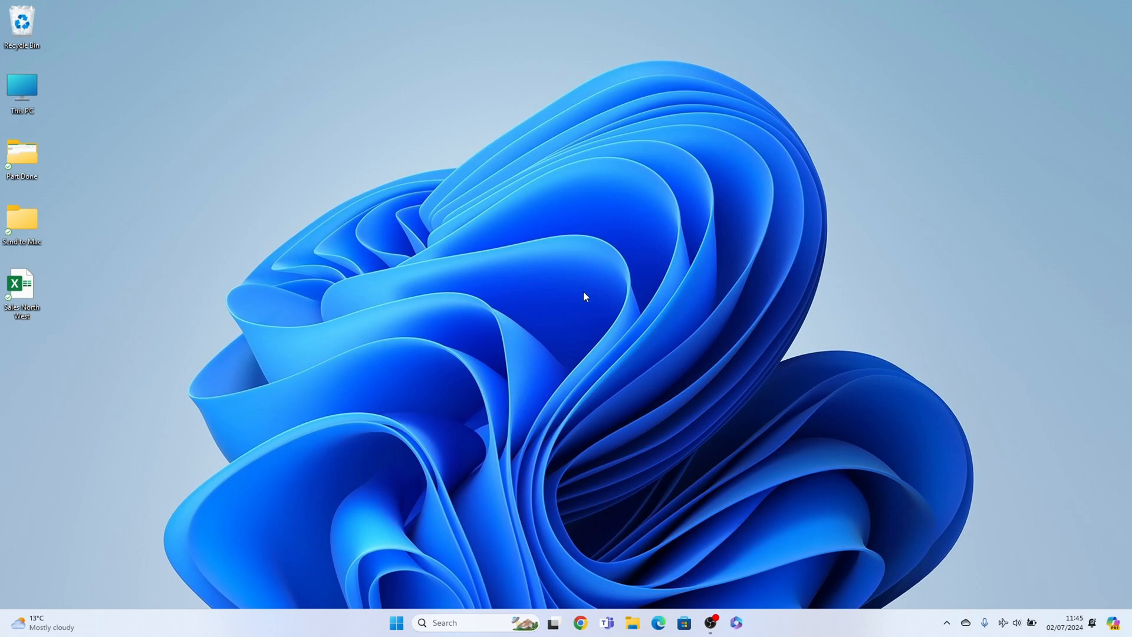
mouse_move(594, 312)
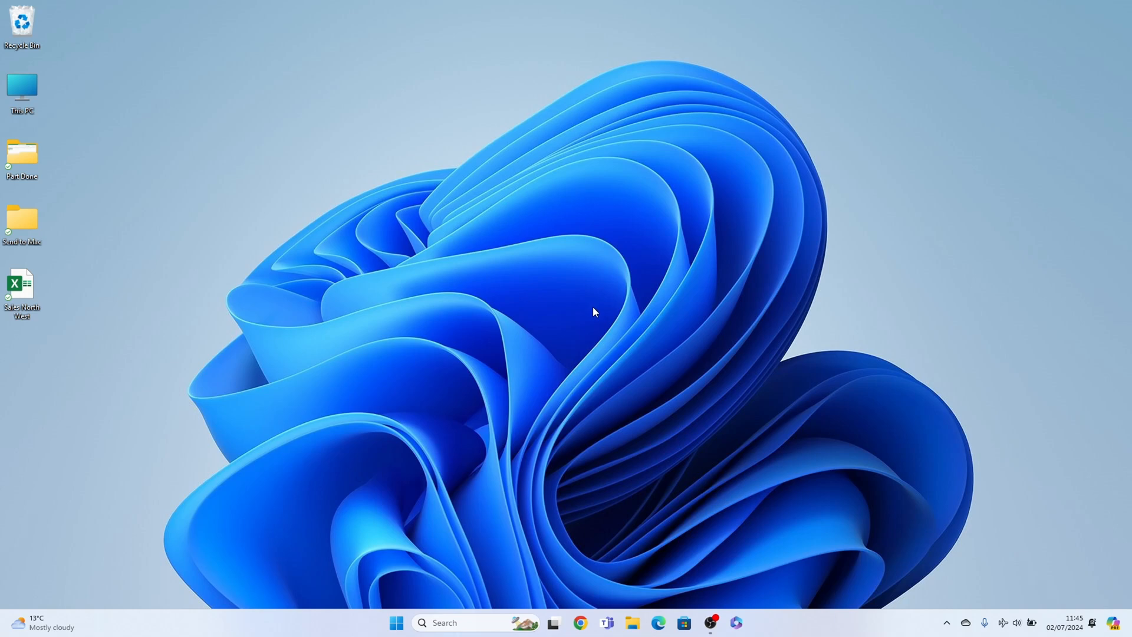
mouse_move(631, 623)
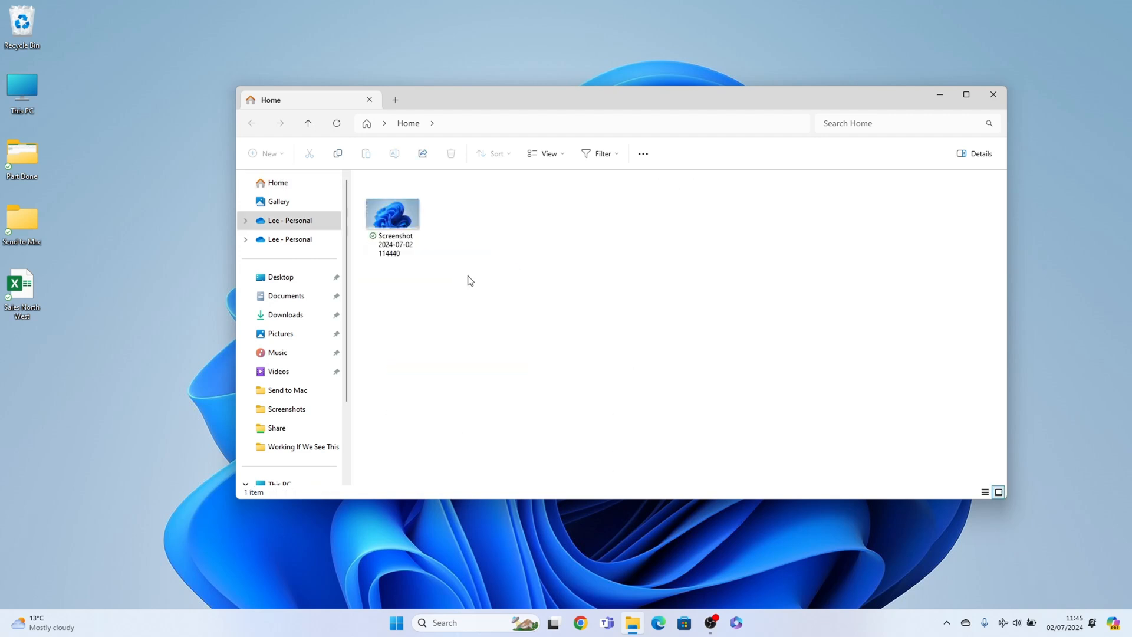
Open the new screenshot from OneDrive Pictures > Screenshots in Photos, then close Photos.
left_click(287, 408)
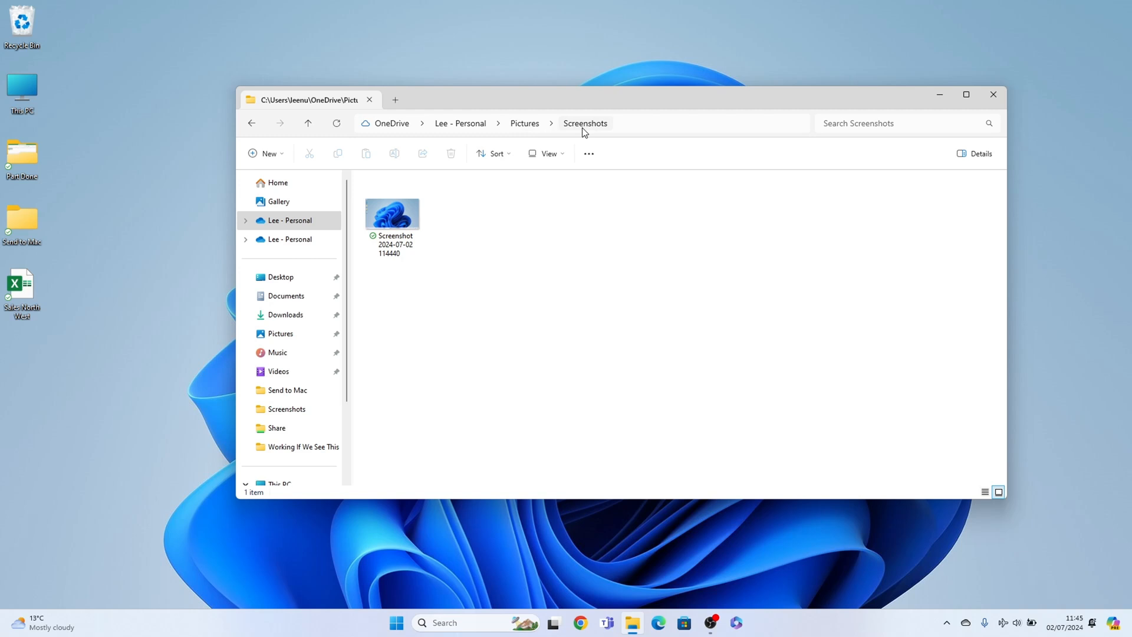
mouse_move(392, 213)
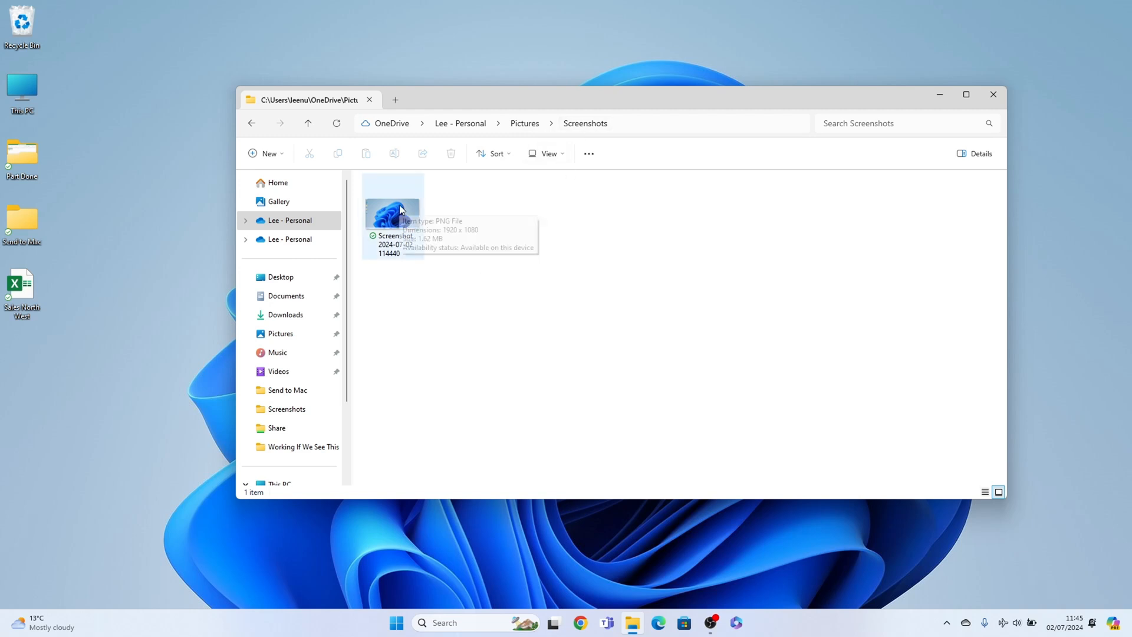
left_click(393, 209)
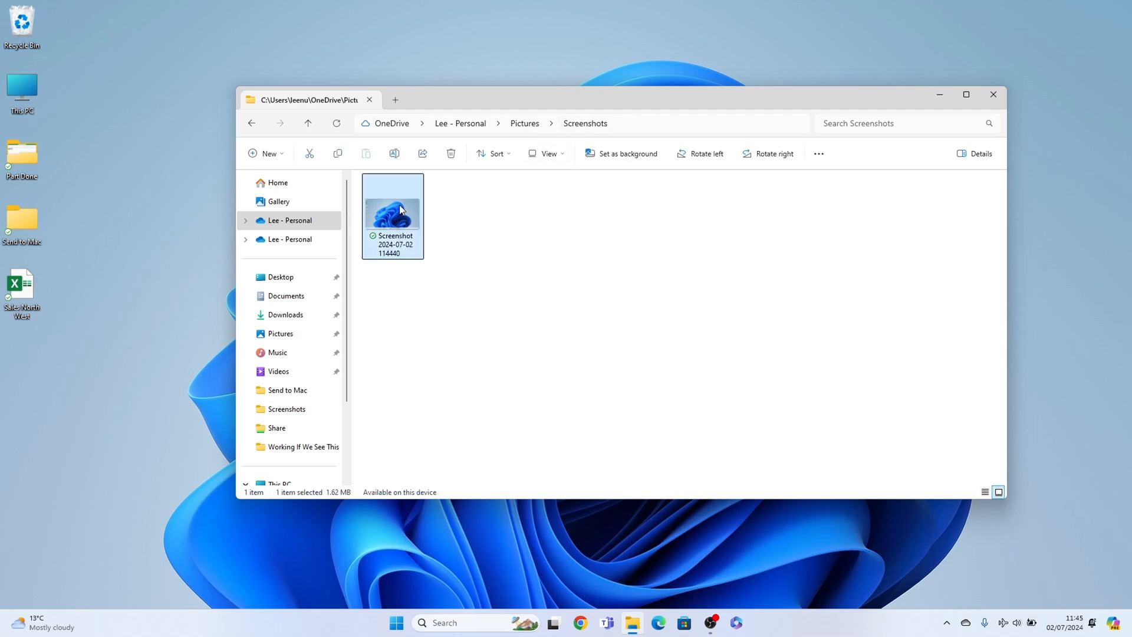
double_click(392, 209)
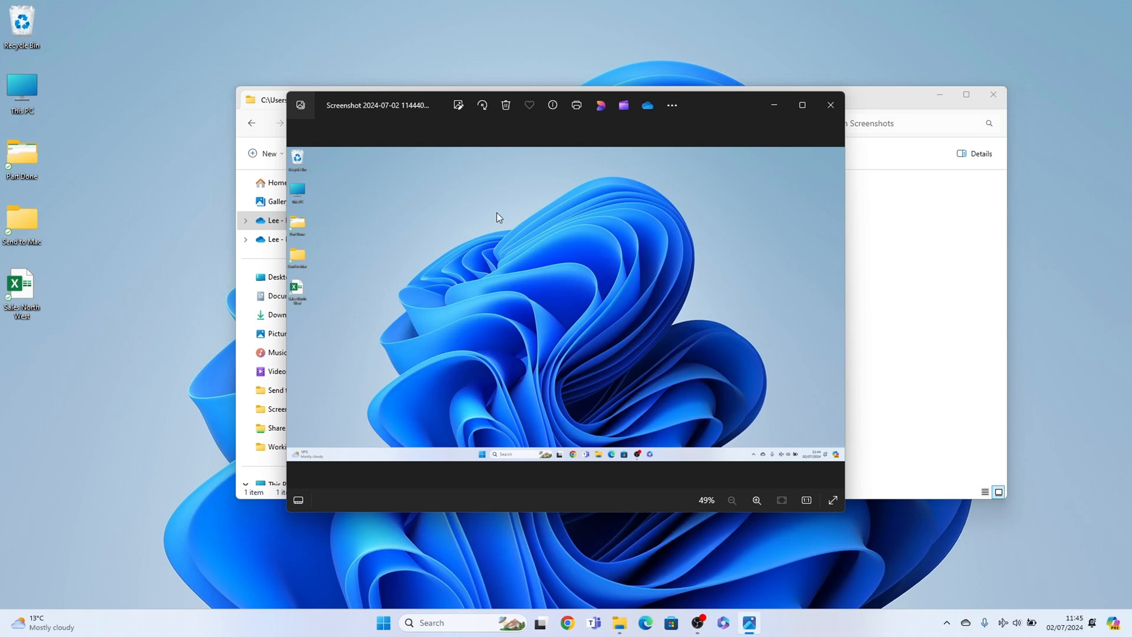
left_click(830, 105)
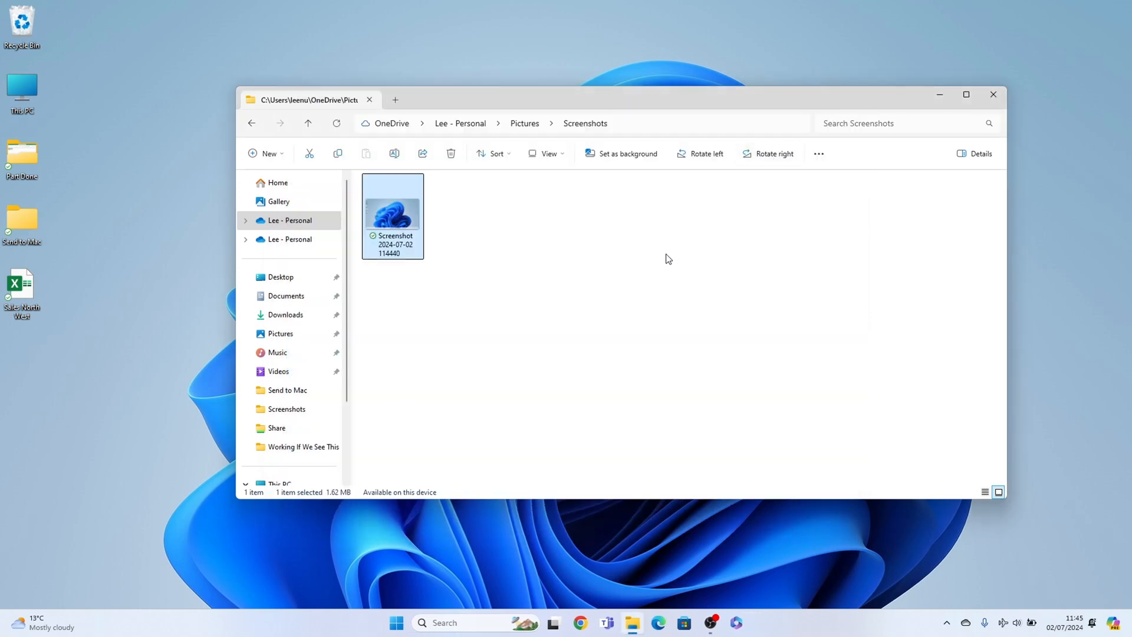
mouse_move(609, 267)
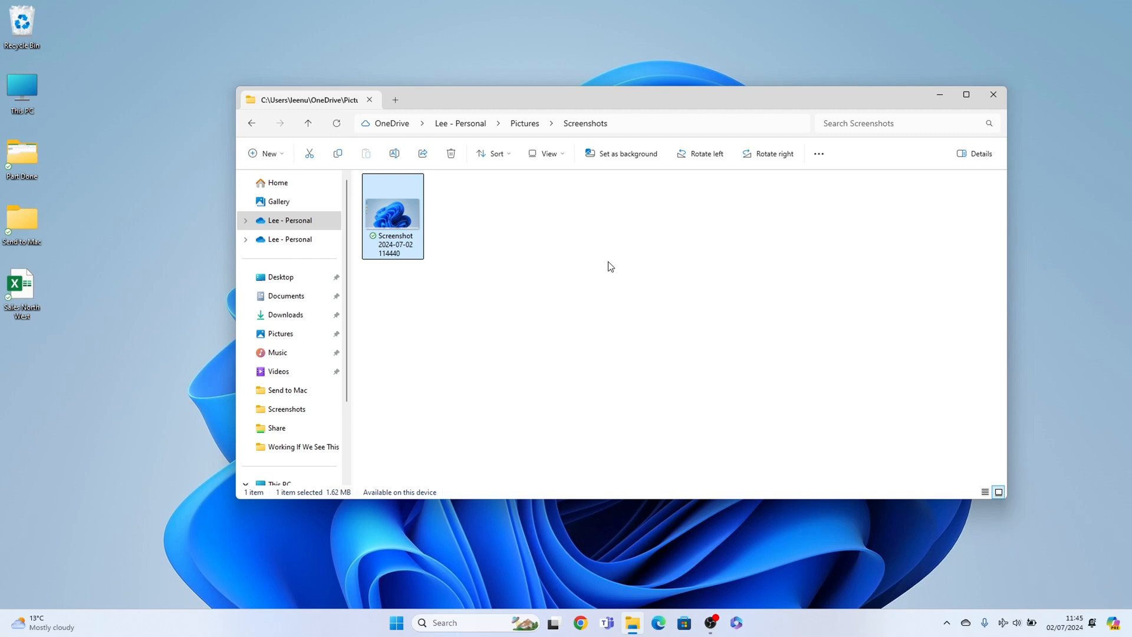
mouse_move(476, 282)
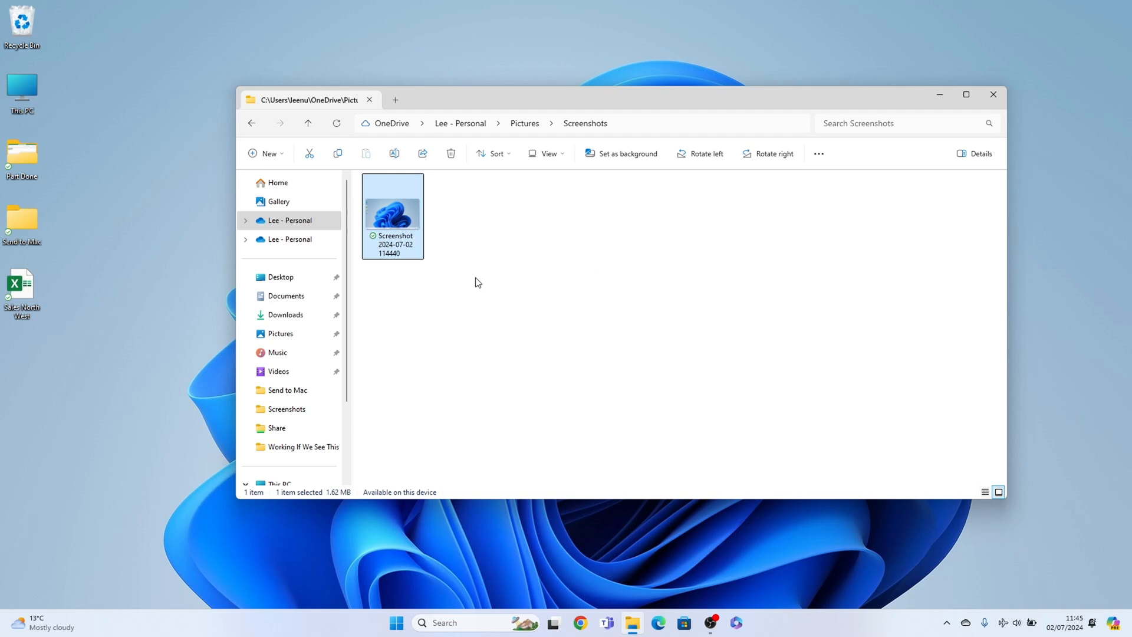
mouse_move(416, 236)
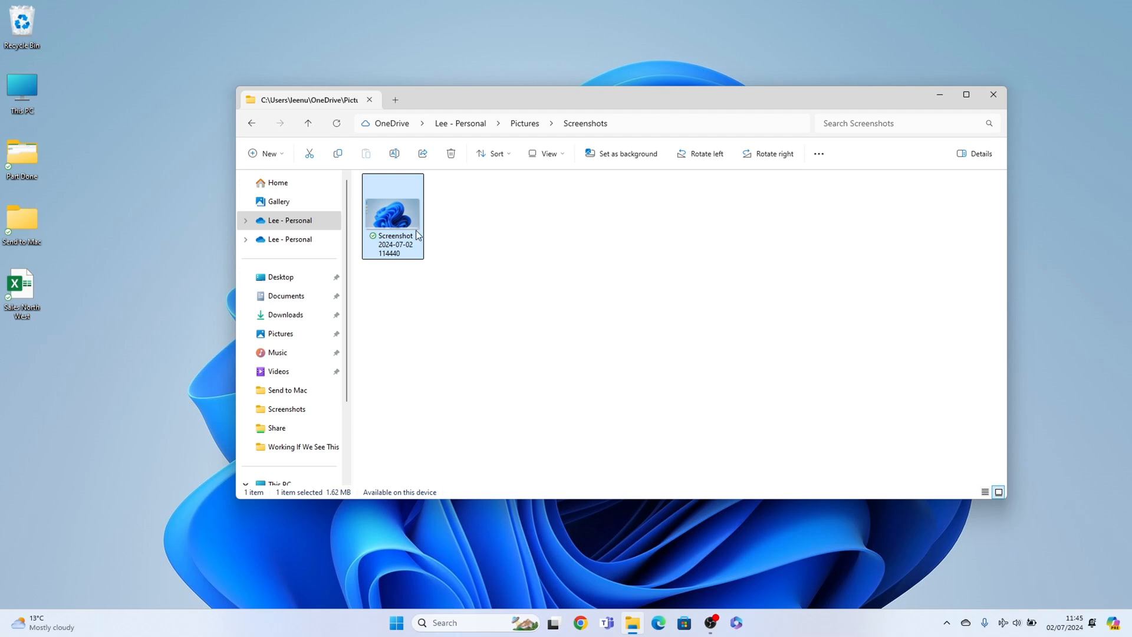